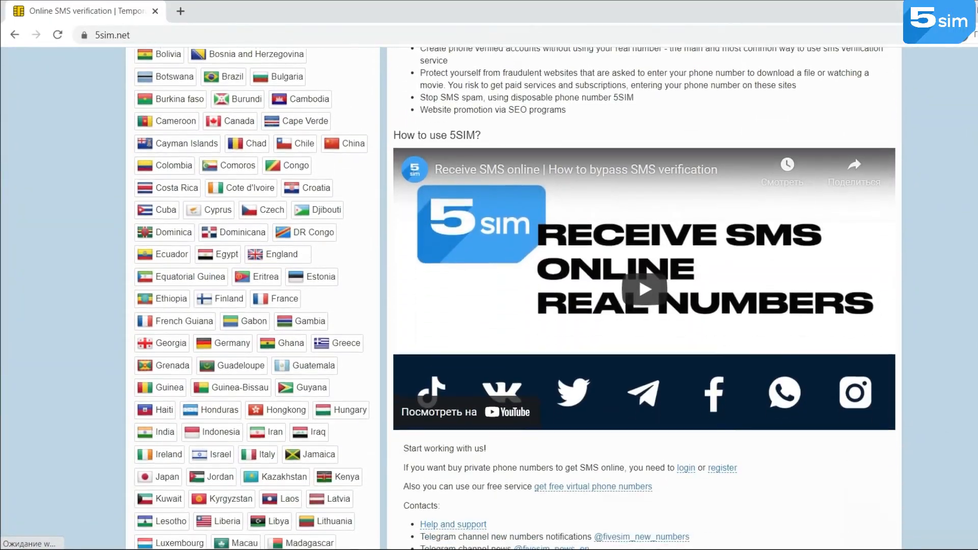
# Step: Buy a Russian virtual number for the Steam service on 5sim.net
pyautogui.scroll(-3)
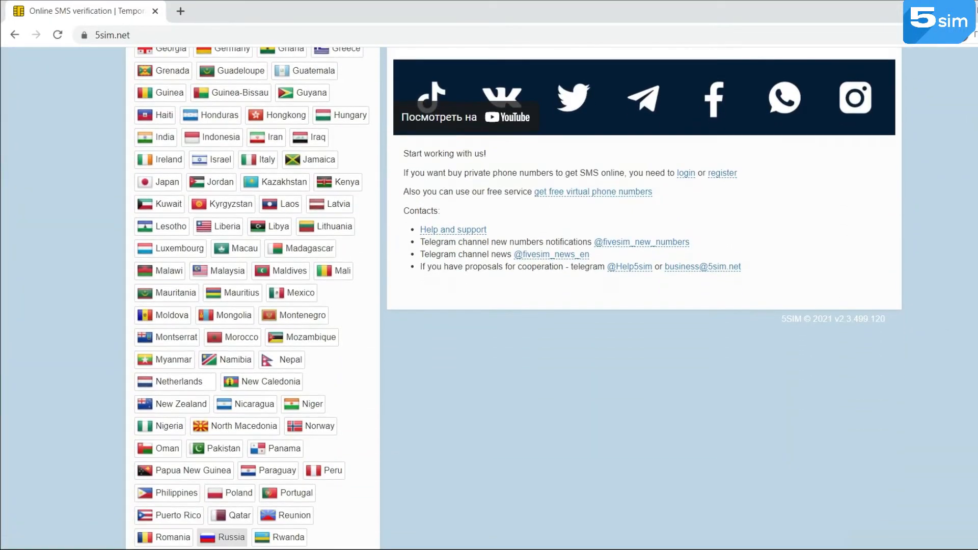
pyautogui.scroll(-3)
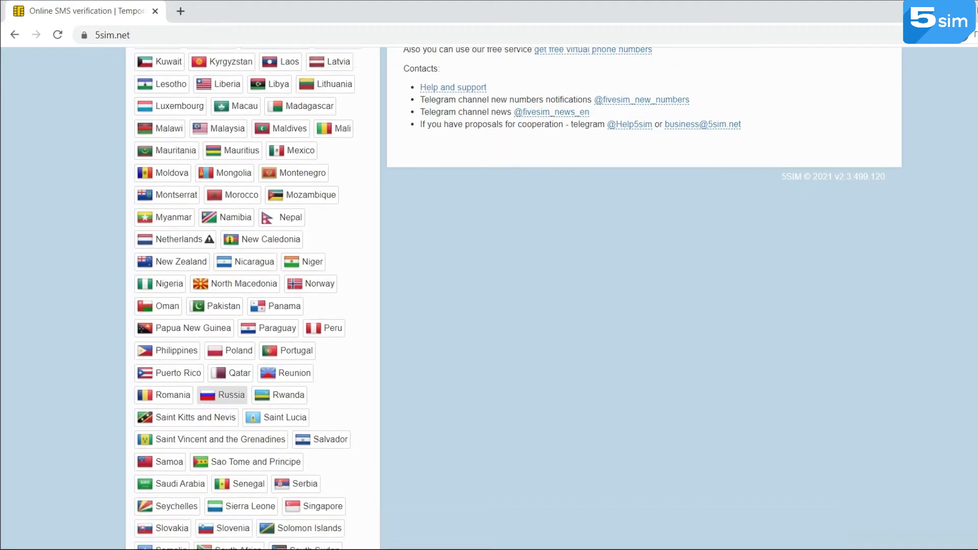
pyautogui.scroll(-3)
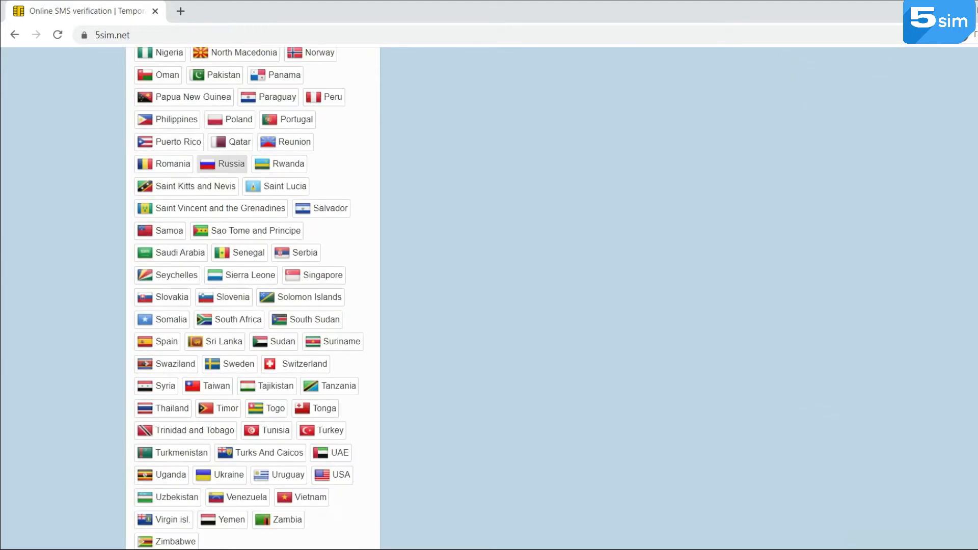
pyautogui.scroll(-3)
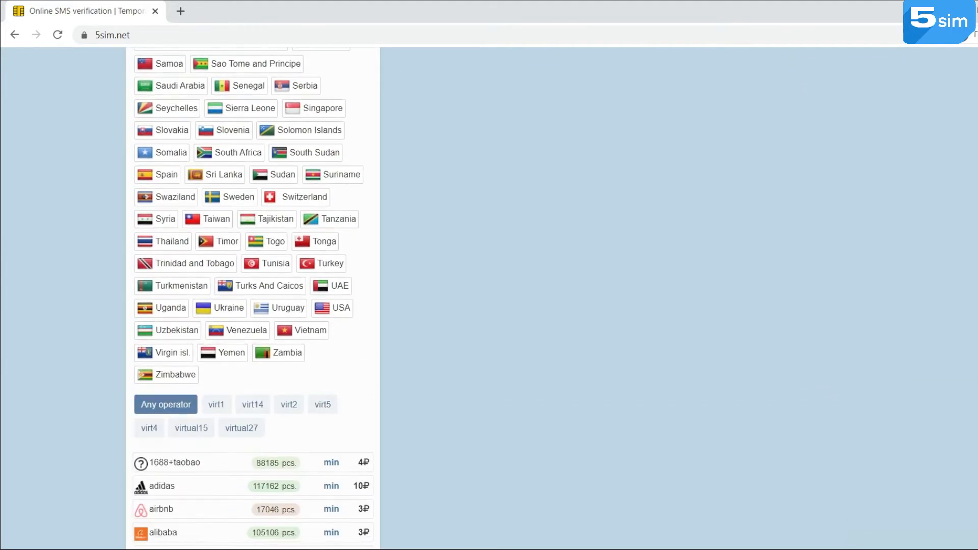
pyautogui.scroll(-3)
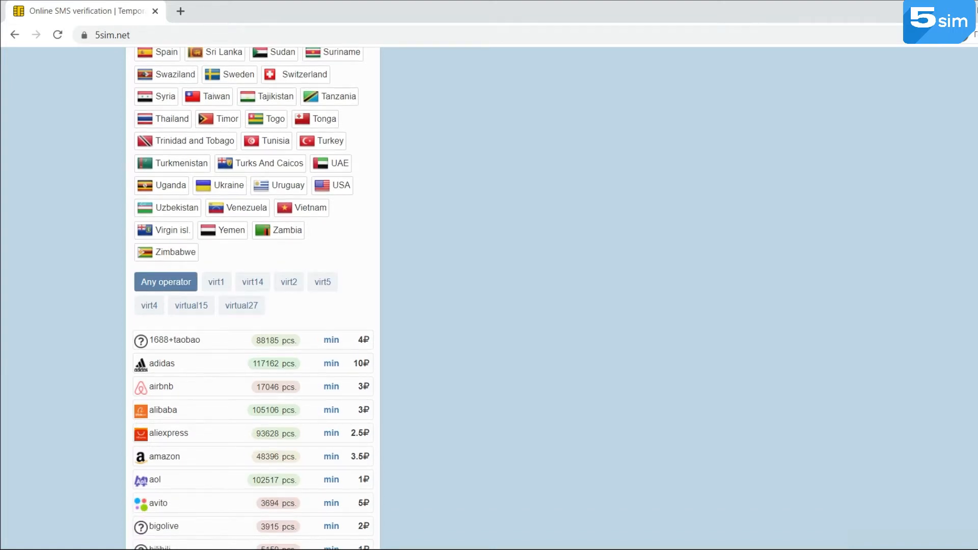
pyautogui.scroll(-3)
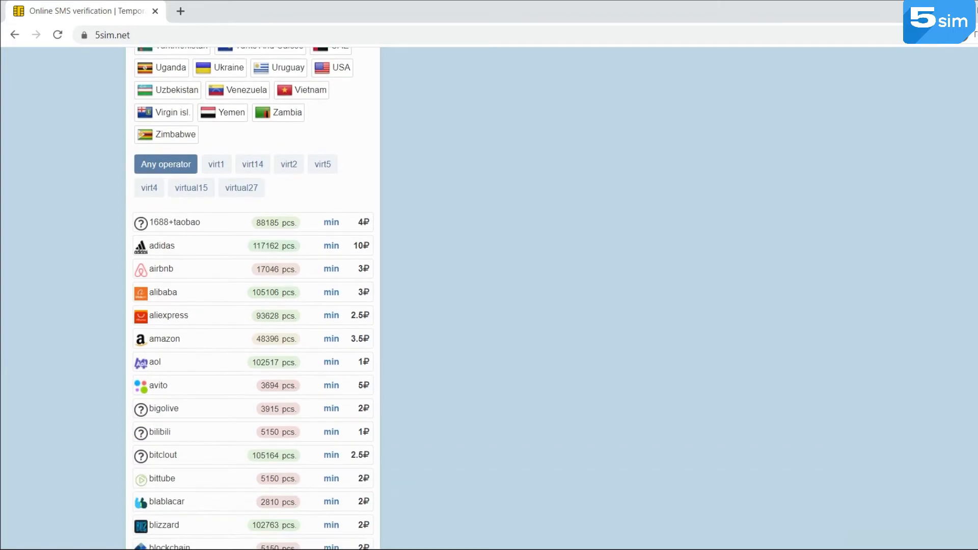
pyautogui.scroll(-3)
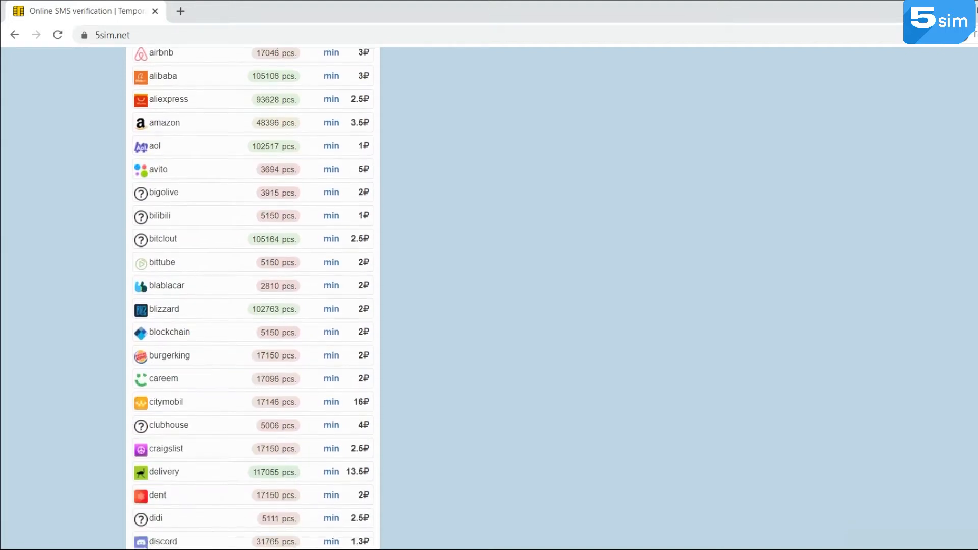
pyautogui.scroll(-3)
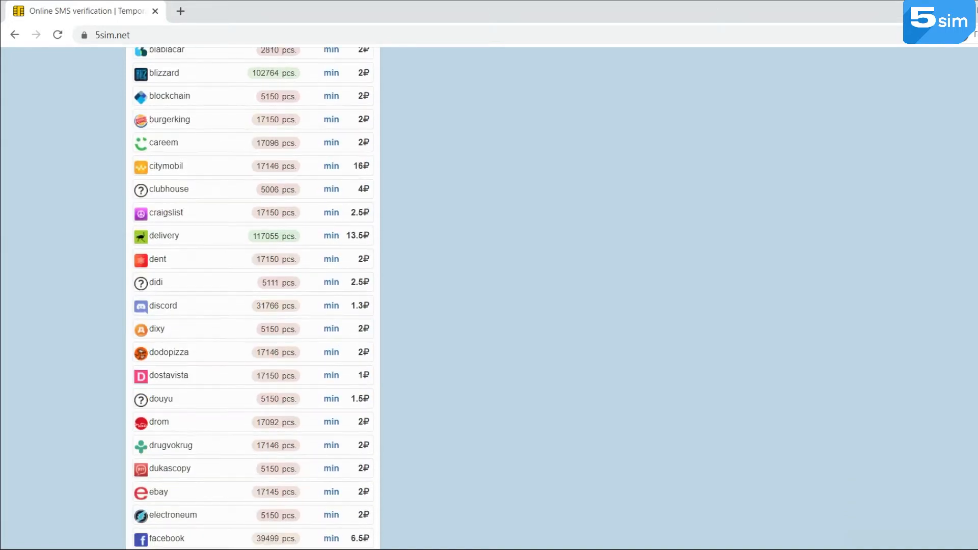
pyautogui.scroll(-3)
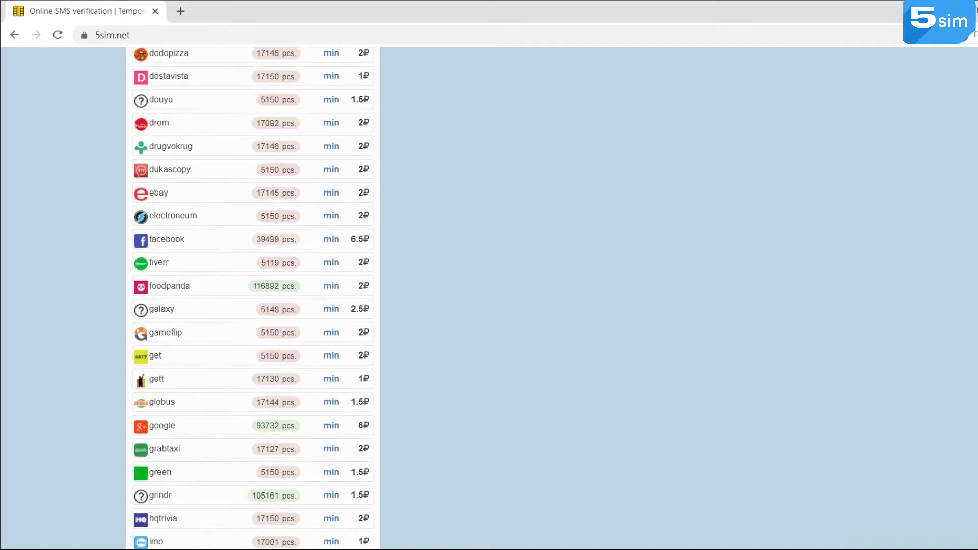
pyautogui.scroll(-3)
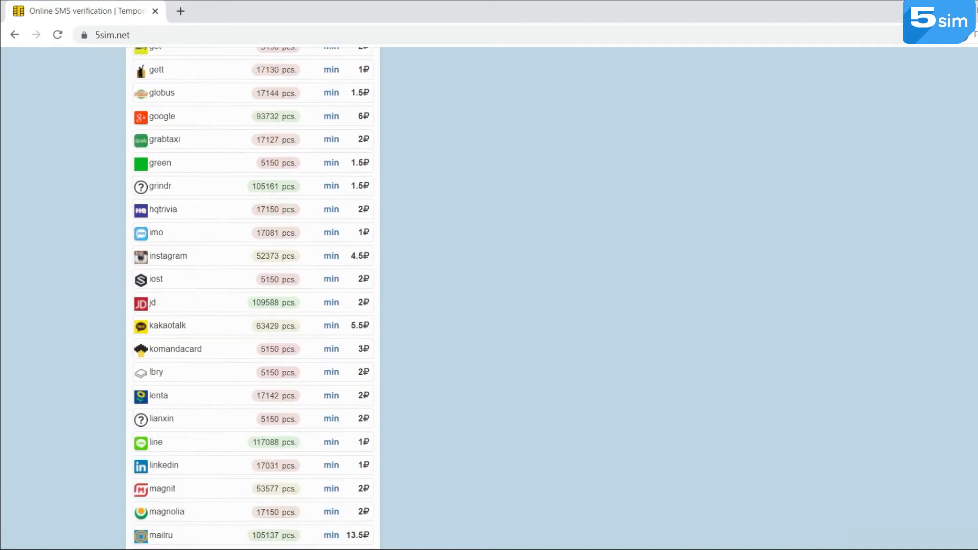
pyautogui.scroll(-3)
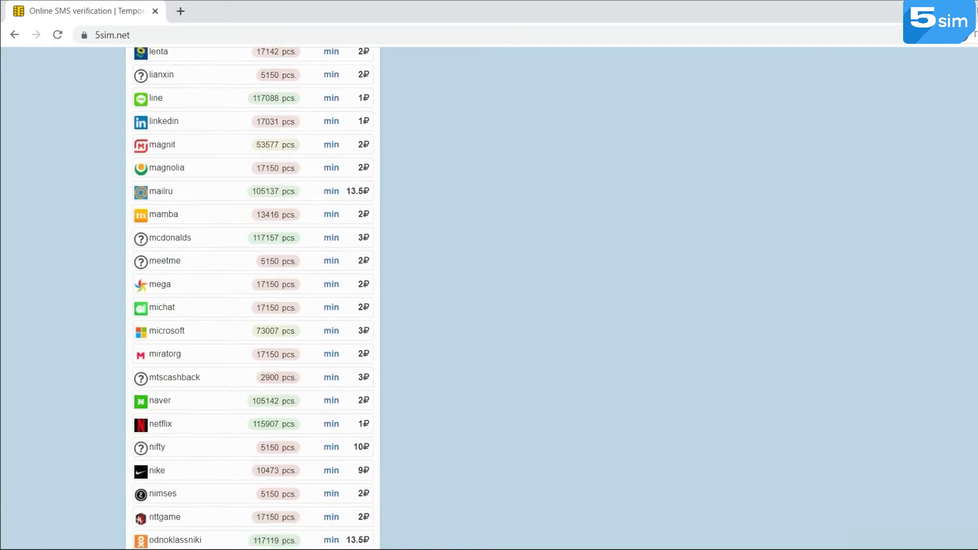
pyautogui.scroll(-3)
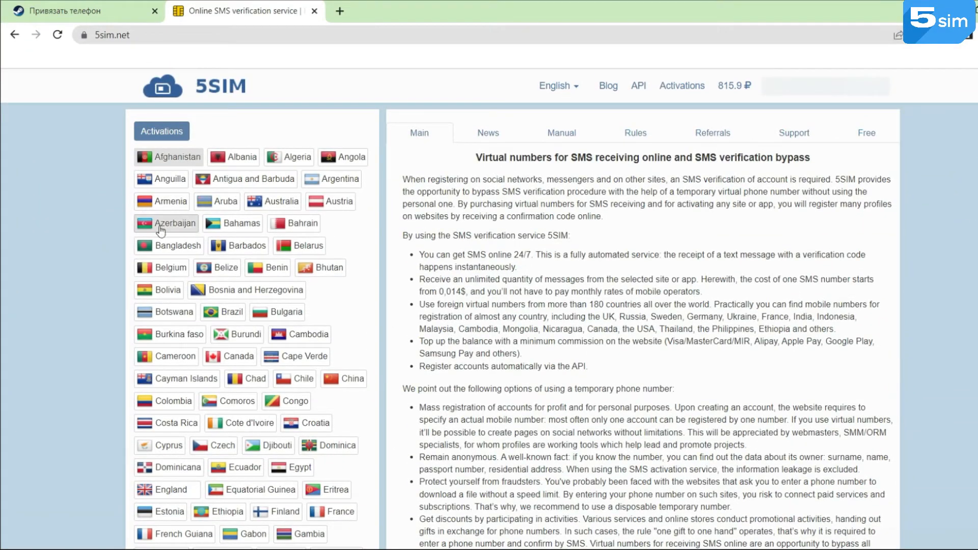
pyautogui.scroll(-3)
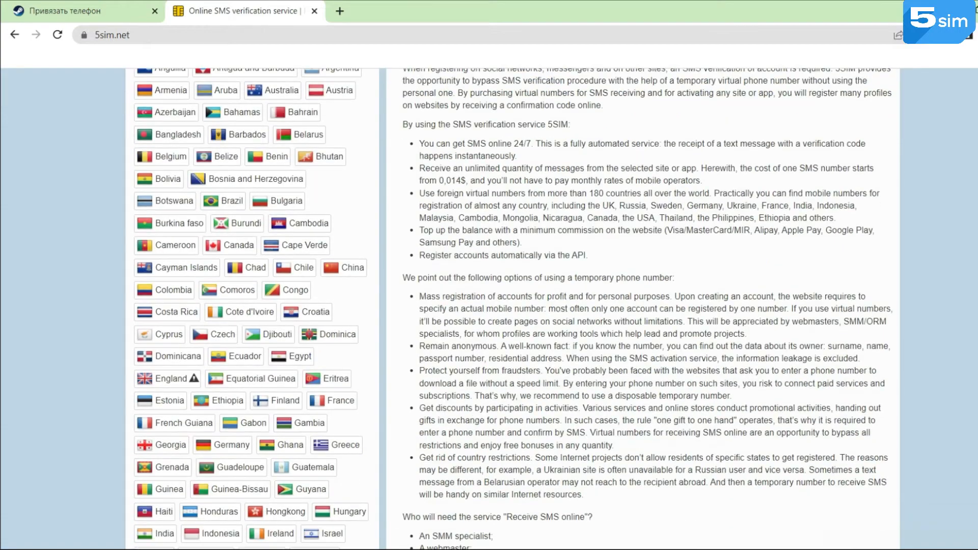
pyautogui.scroll(-3)
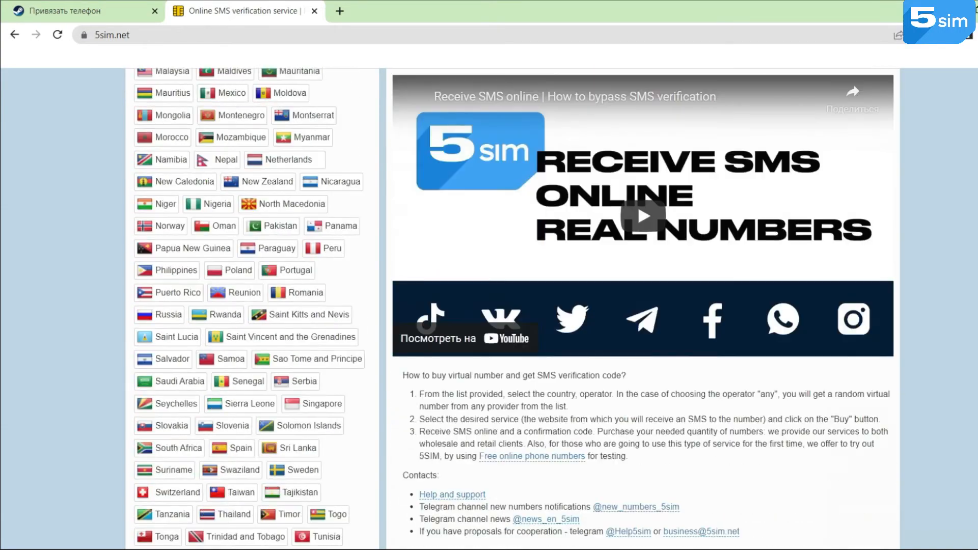
pyautogui.scroll(-3)
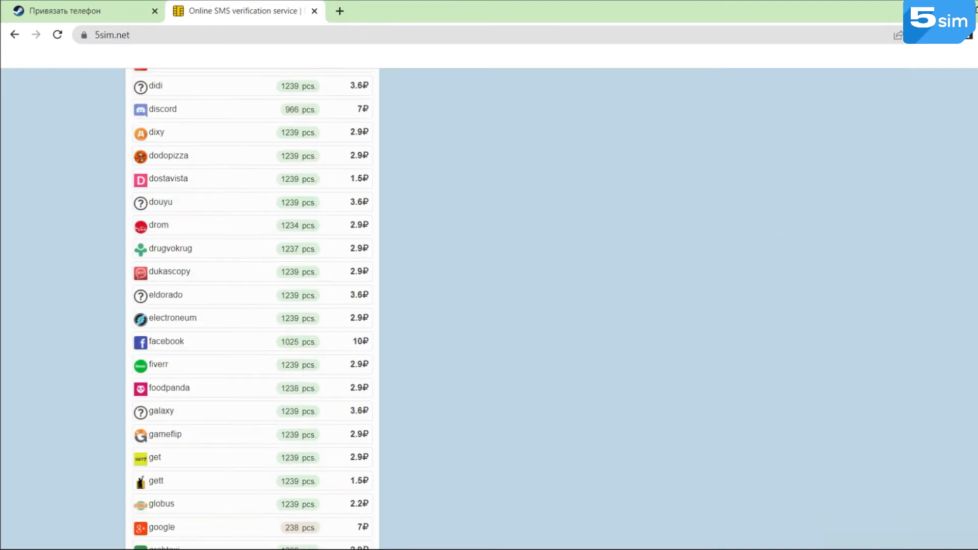
pyautogui.scroll(-3)
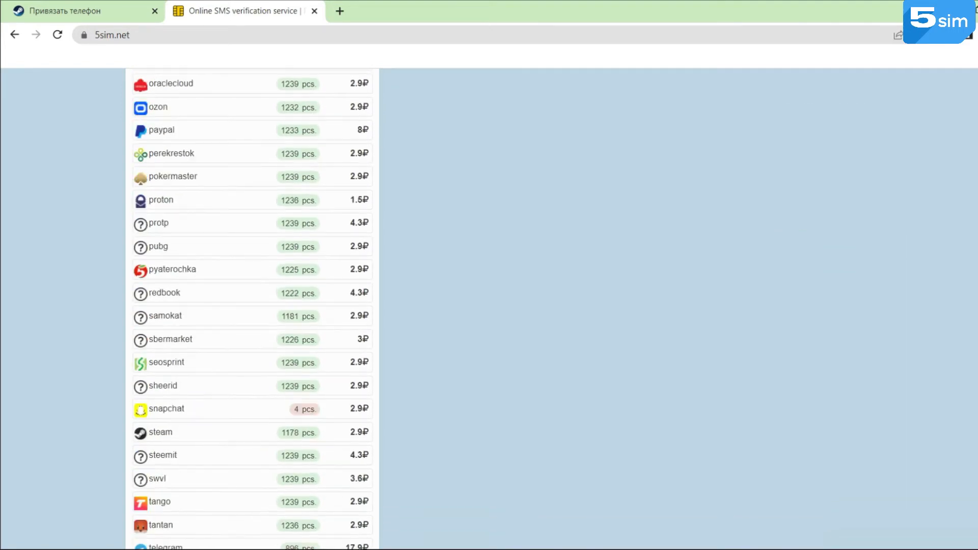
pyautogui.click(297, 431)
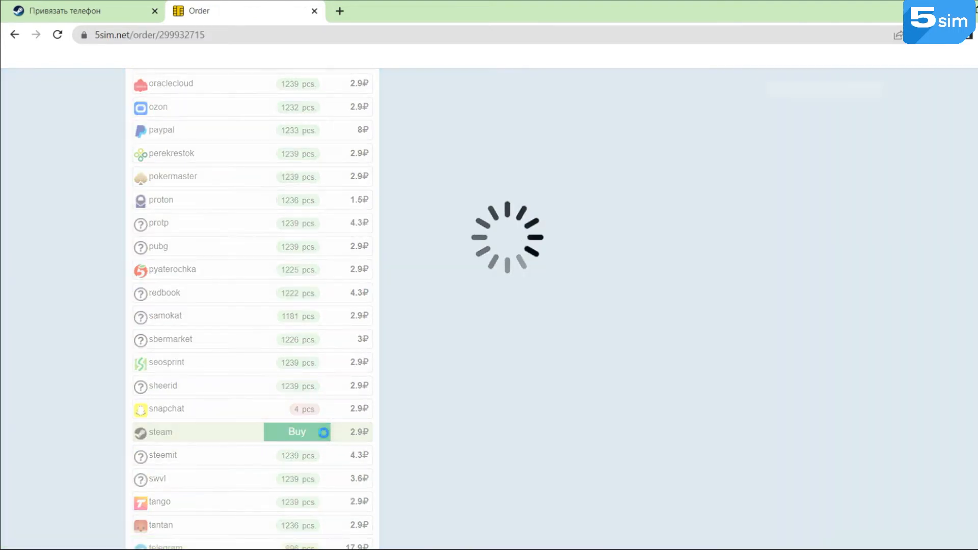
pyautogui.click(297, 431)
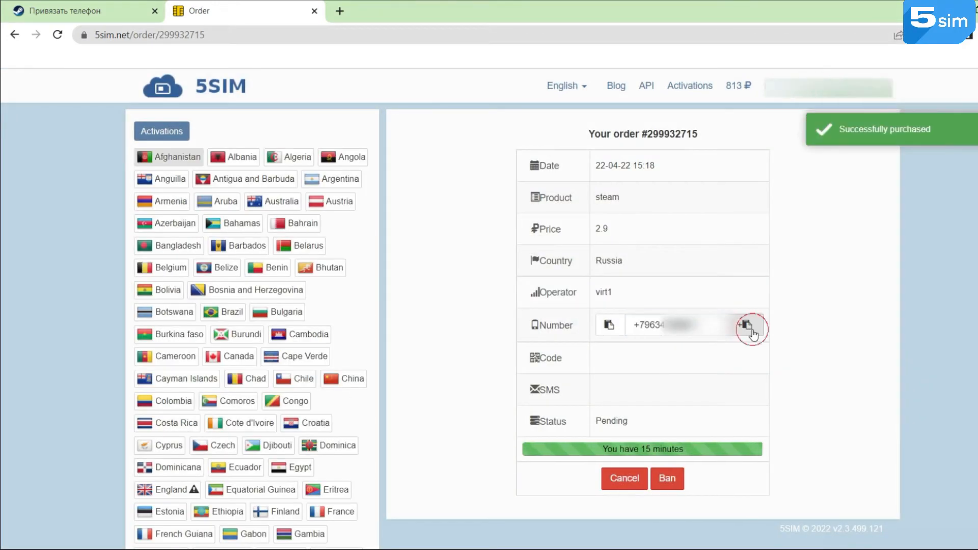
pyautogui.click(81, 11)
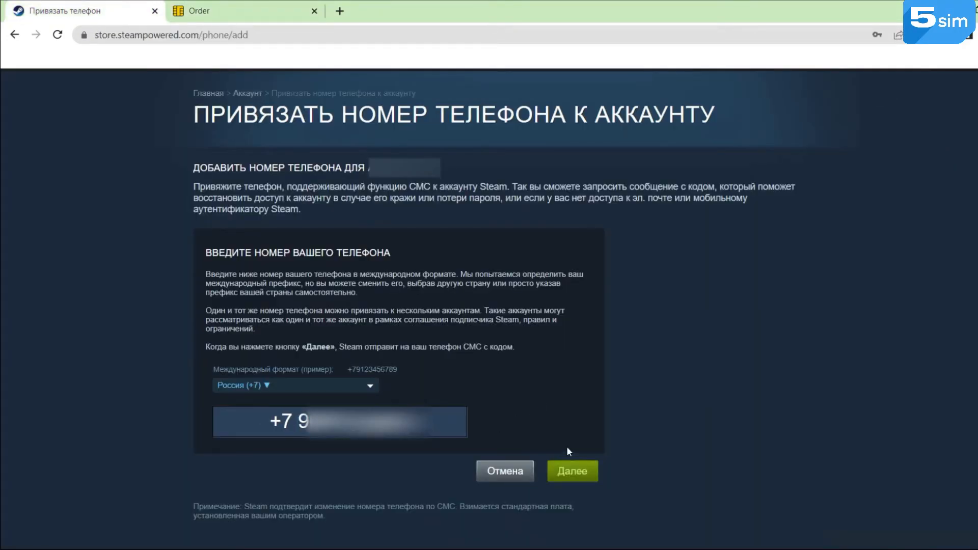
pyautogui.click(244, 10)
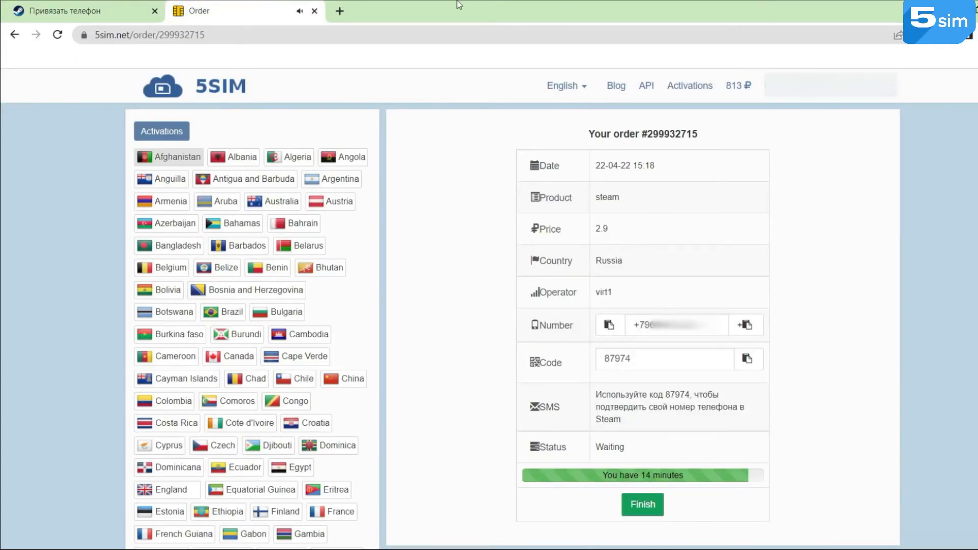
pyautogui.click(81, 10)
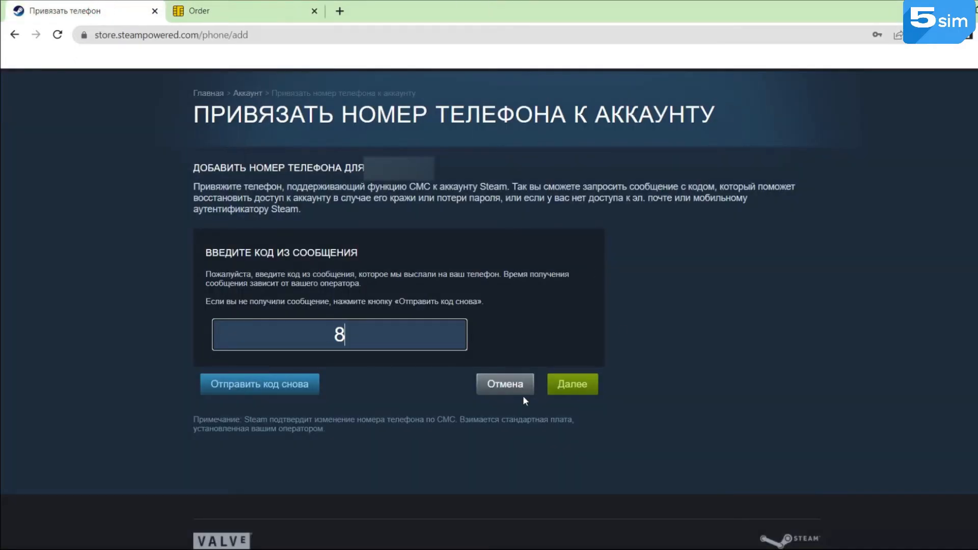
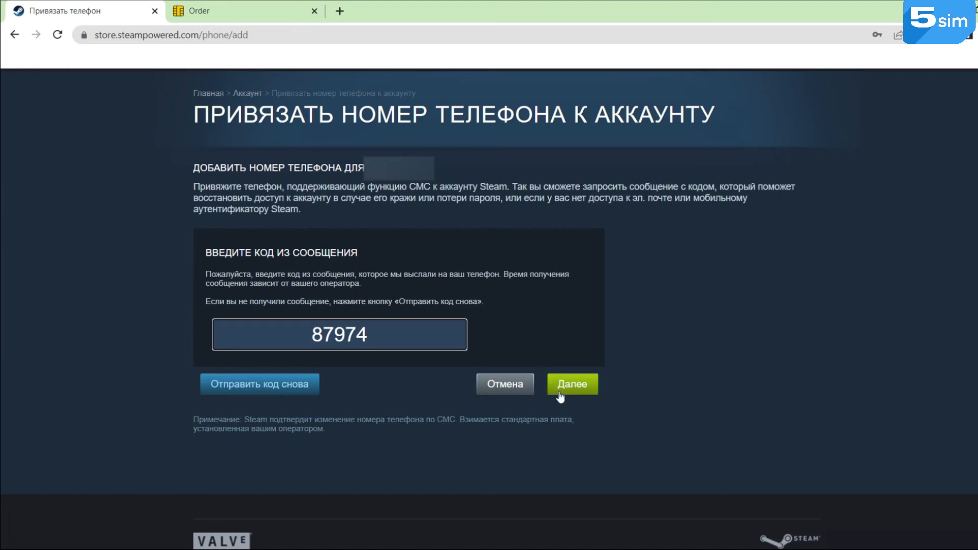
pyautogui.click(570, 384)
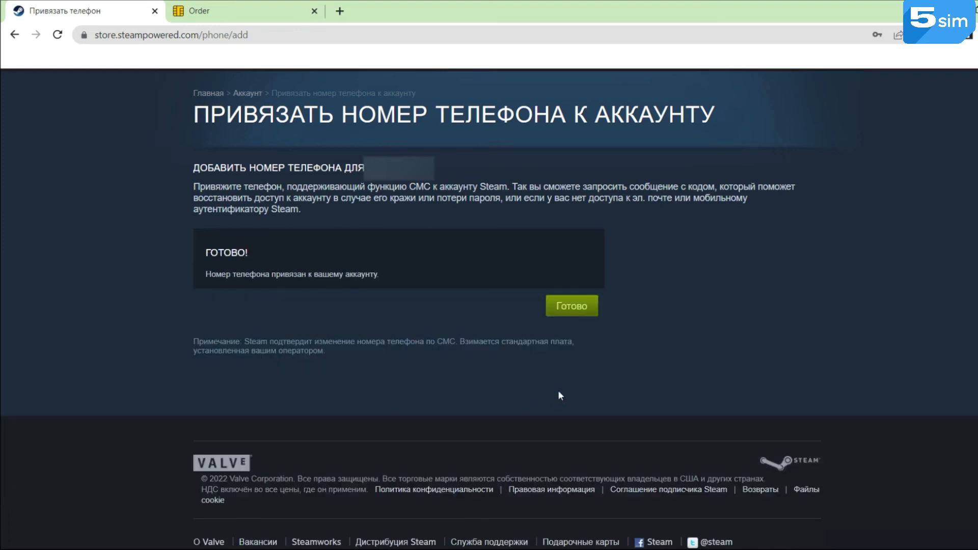
pyautogui.moveTo(570, 305)
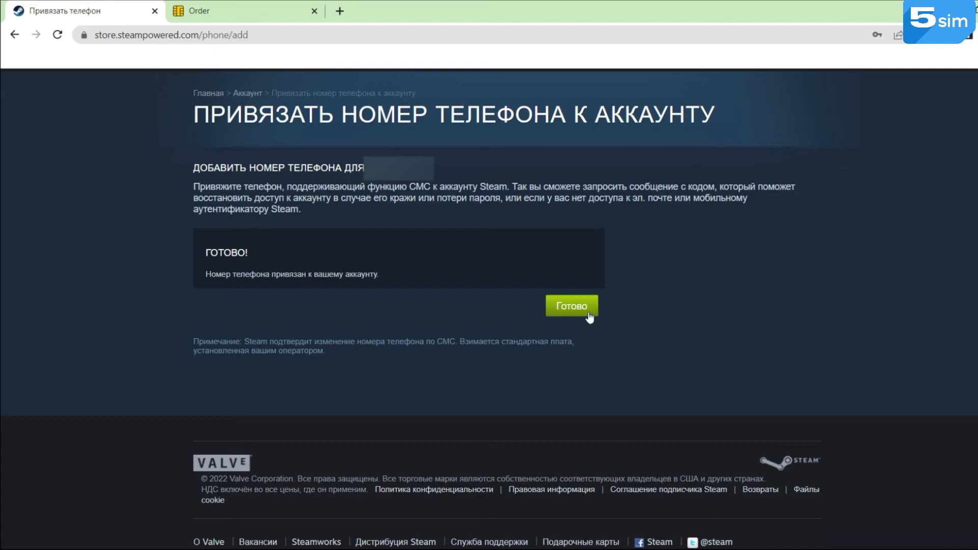